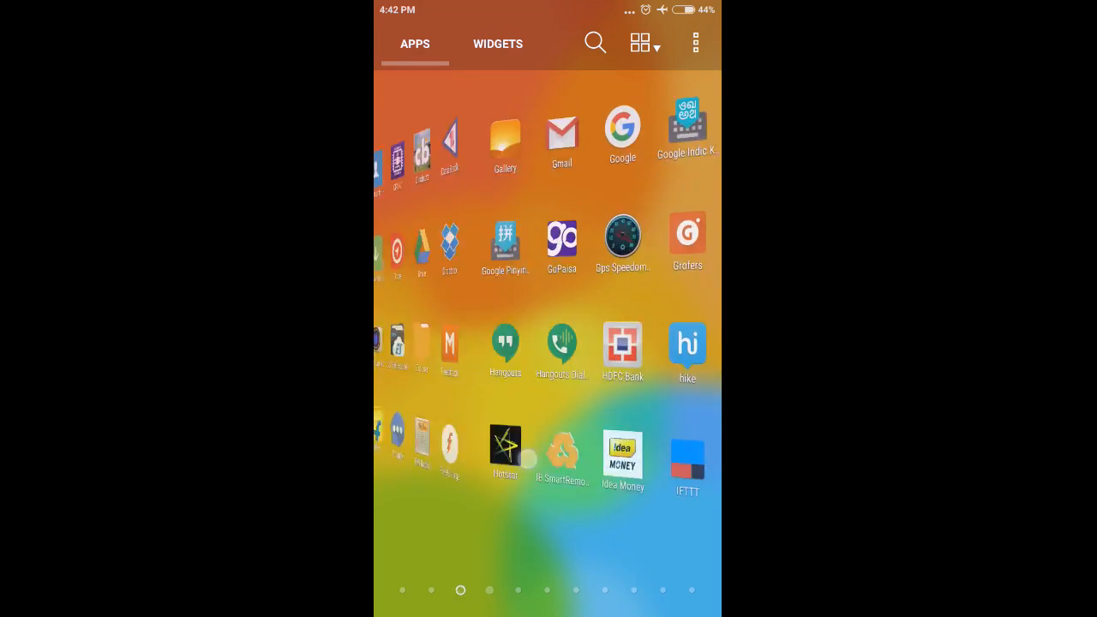
Reach Settings from the app drawer pages
{"action": "scroll", "scroll_direction": "left", "scroll_amount": 3}
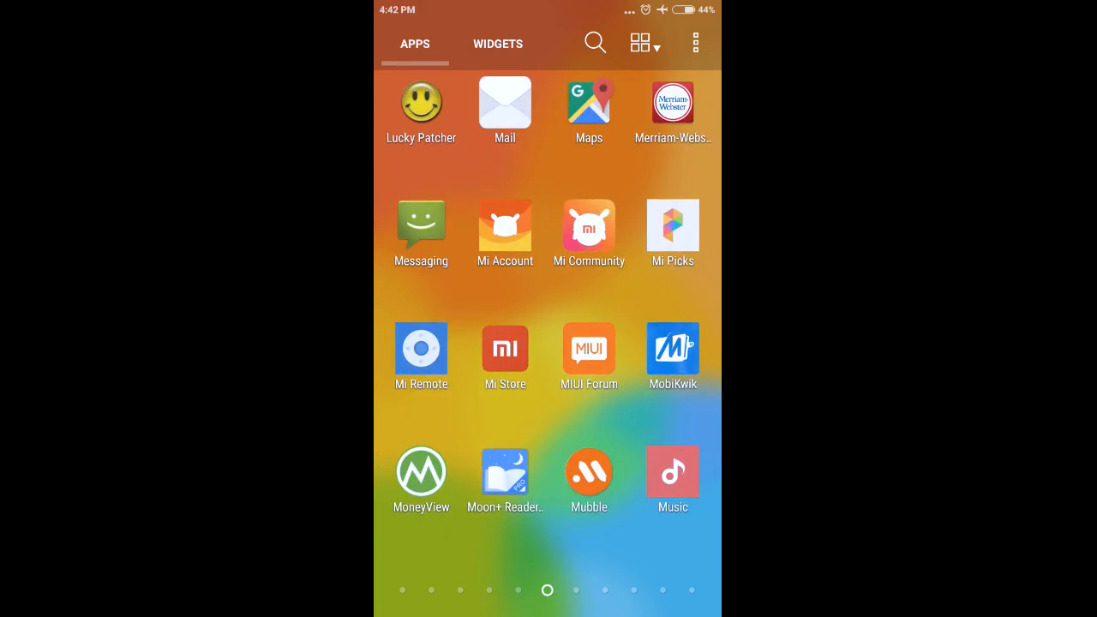
{"action": "scroll", "scroll_direction": "left", "scroll_amount": 3}
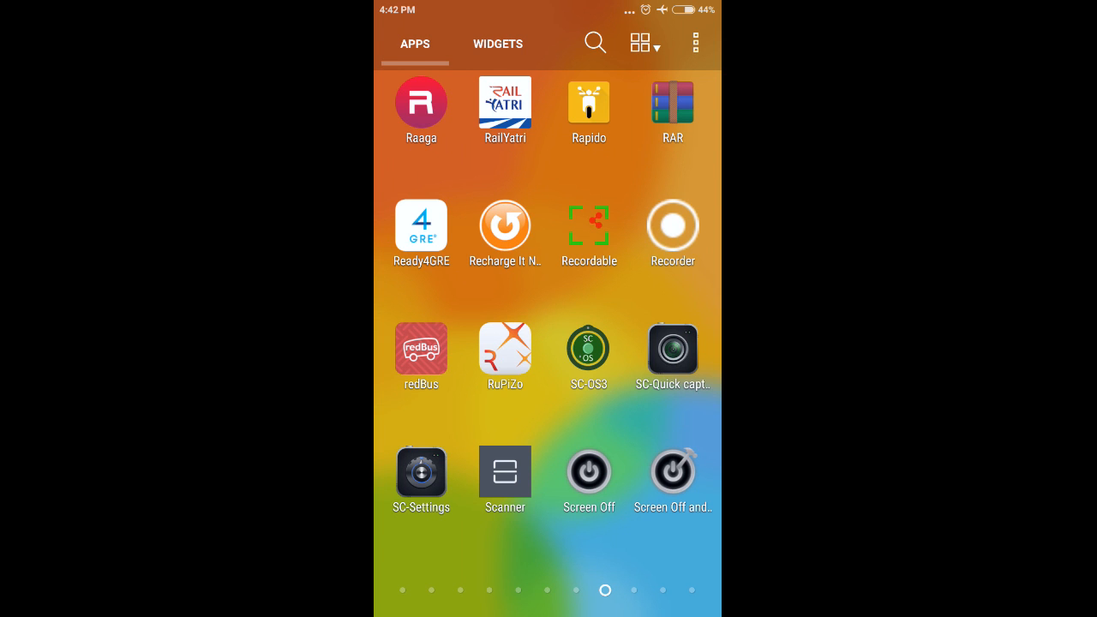
{"action": "scroll", "scroll_direction": "left", "scroll_amount": 3}
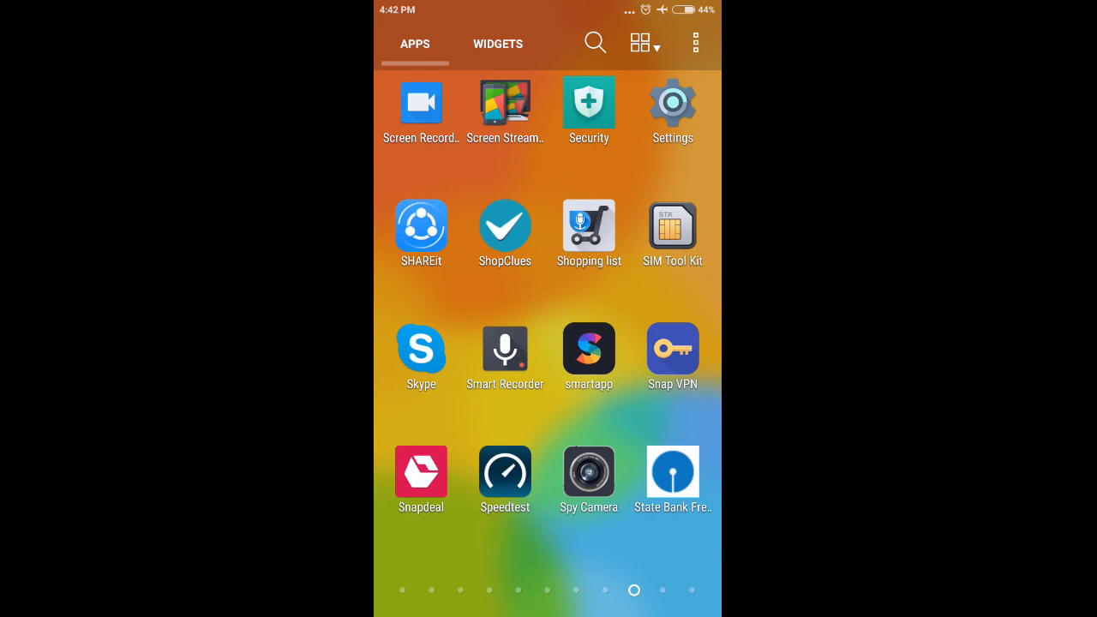
{"action": "left_click", "coordinate": [672, 103]}
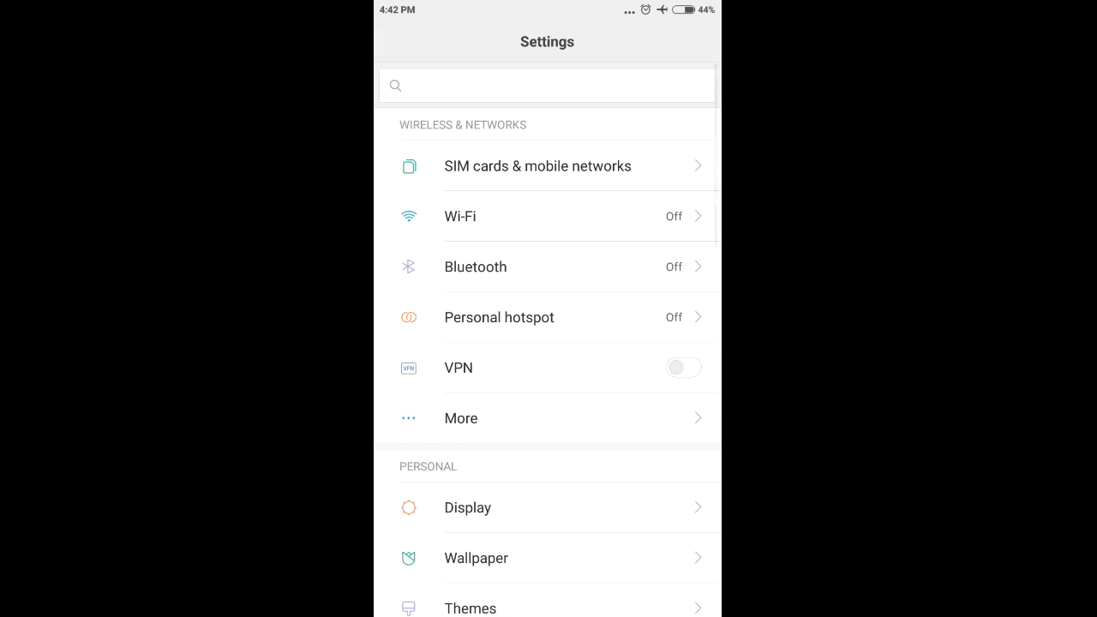
Go into Wallpaper and browse the available system wallpapers
{"action": "left_click", "coordinate": [476, 558]}
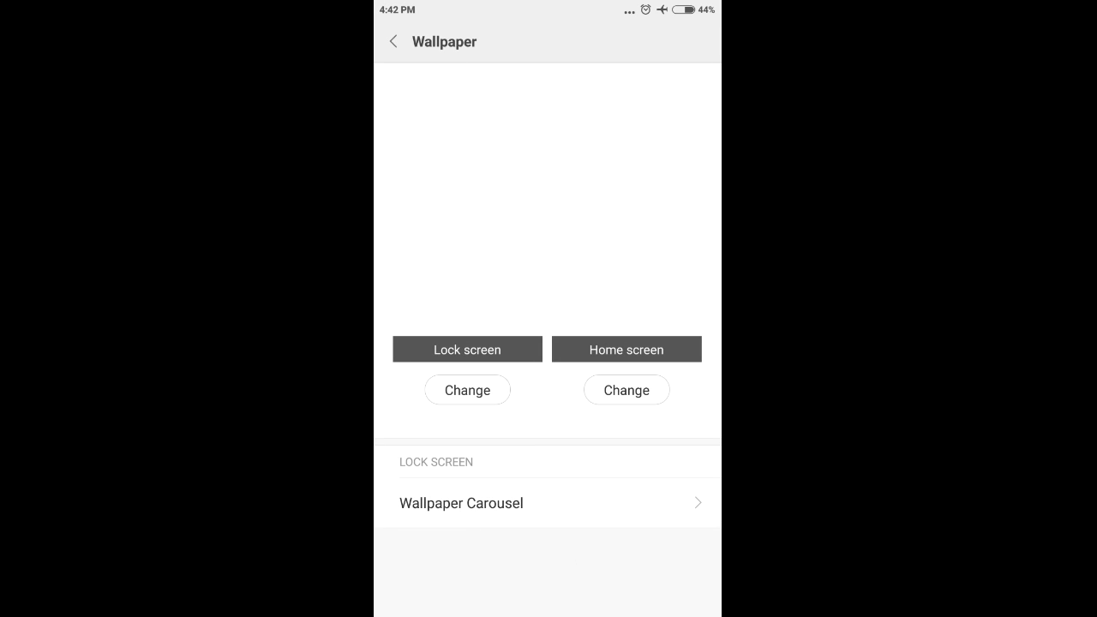
{"action": "left_click", "coordinate": [466, 391]}
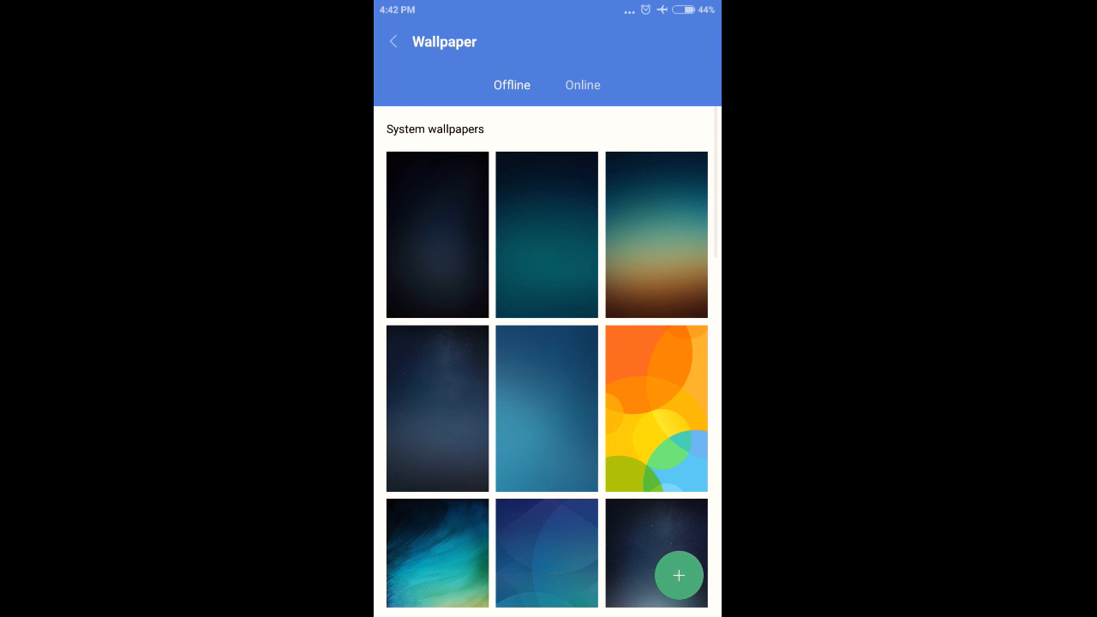
{"action": "scroll", "scroll_direction": "down", "scroll_amount": 3}
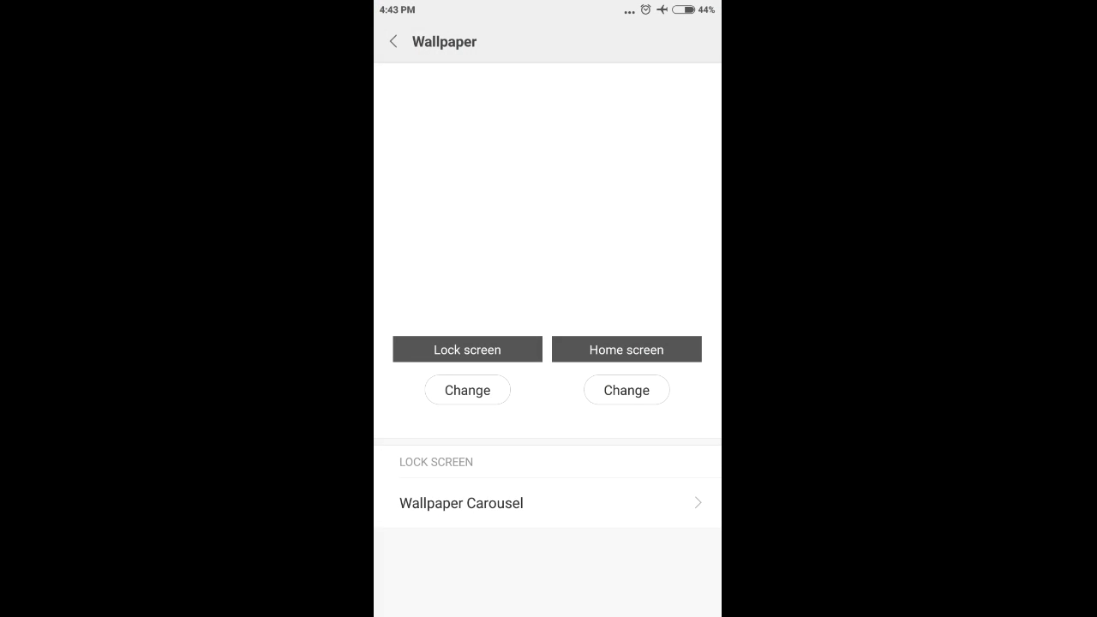
Return to the ZenUI home screen and pull down the quick settings shade
{"action": "left_click", "coordinate": [393, 41]}
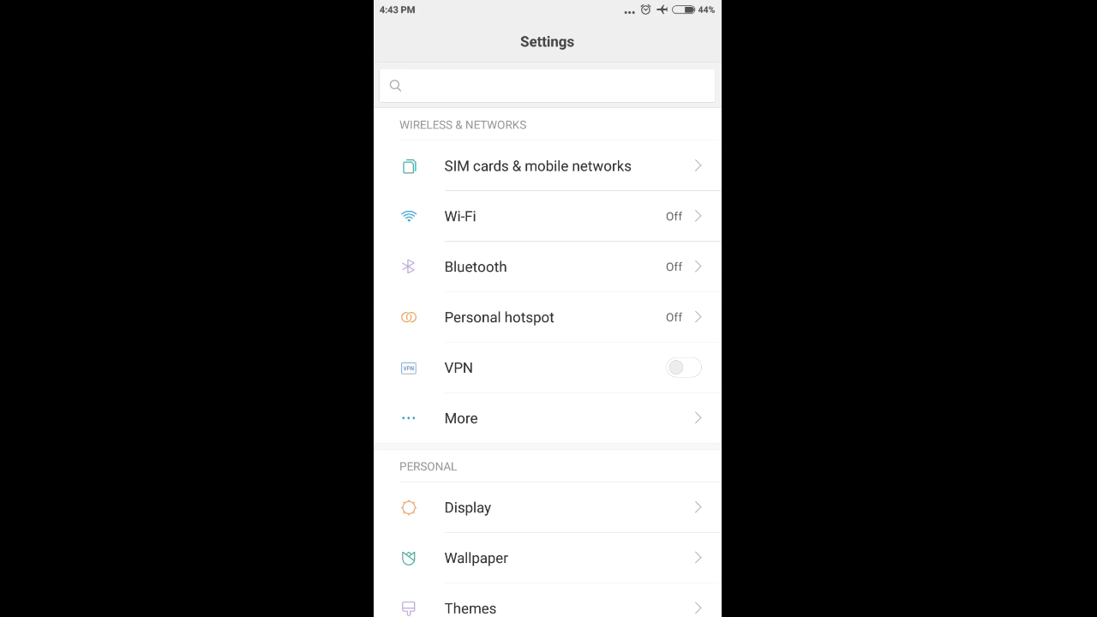
{"action": "key", "text": "Home"}
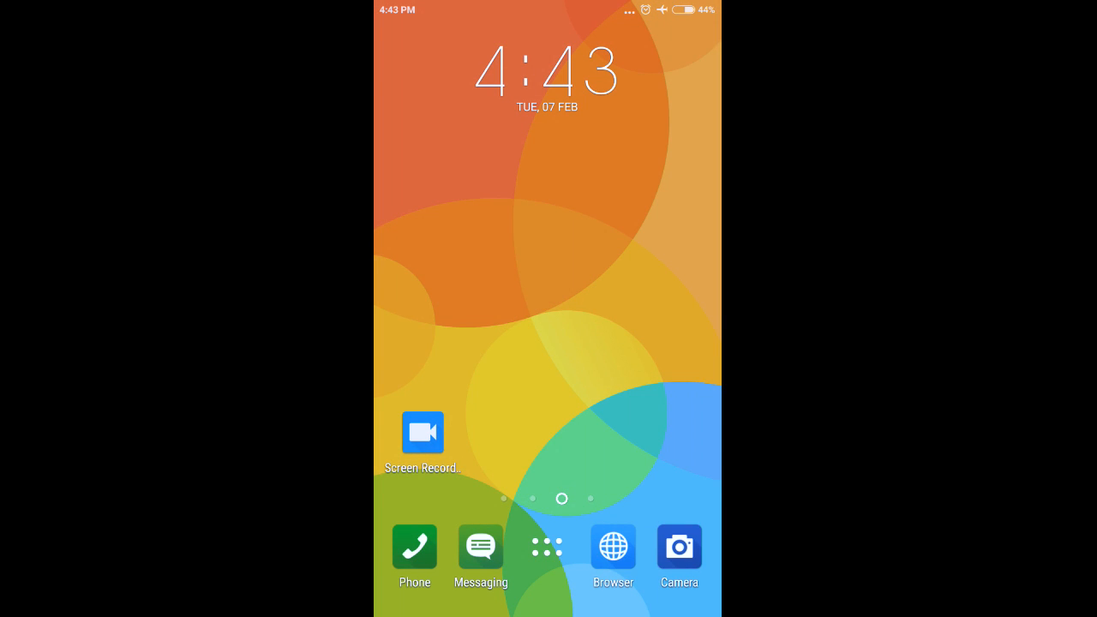
{"action": "left_click", "coordinate": [546, 545]}
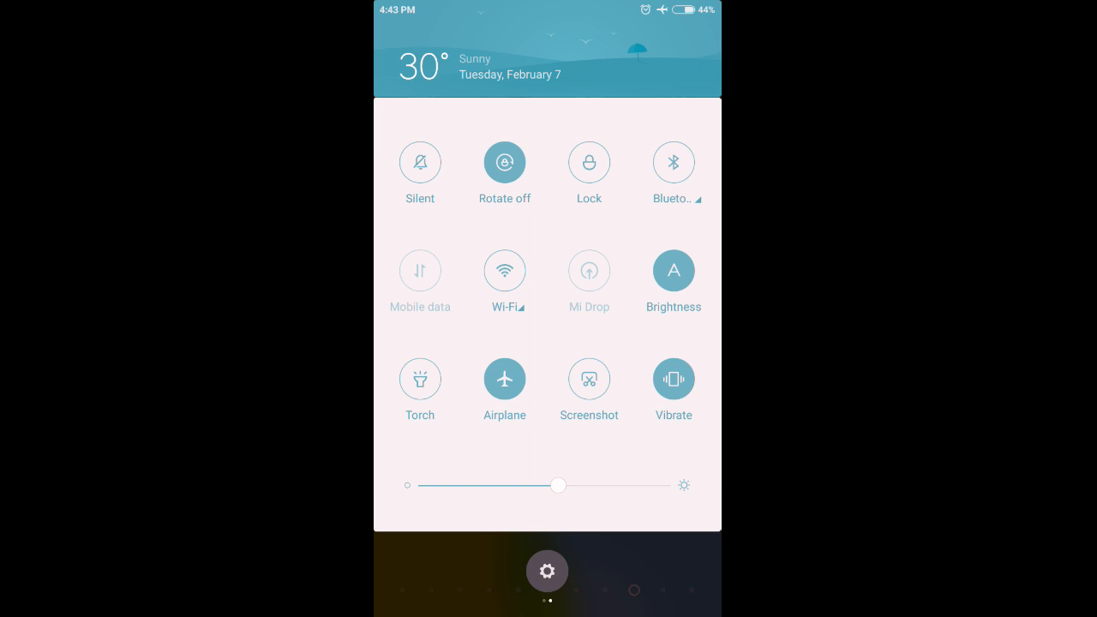
Reach Installed apps in Settings and show only the Downloaded apps
{"action": "left_click", "coordinate": [546, 570]}
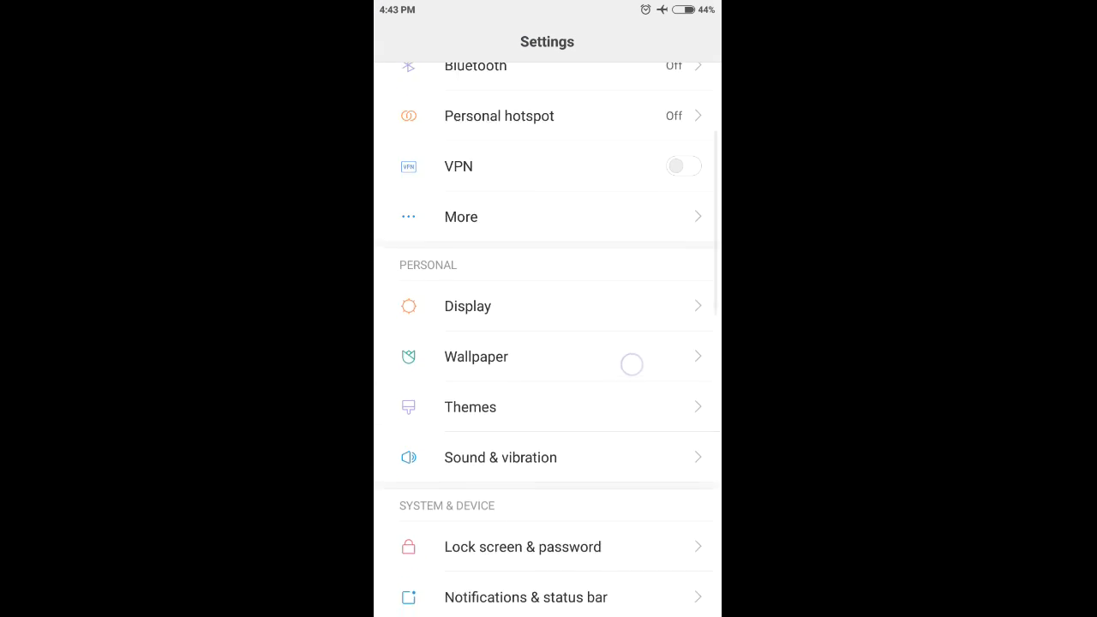
{"action": "scroll", "scroll_direction": "down", "scroll_amount": 3}
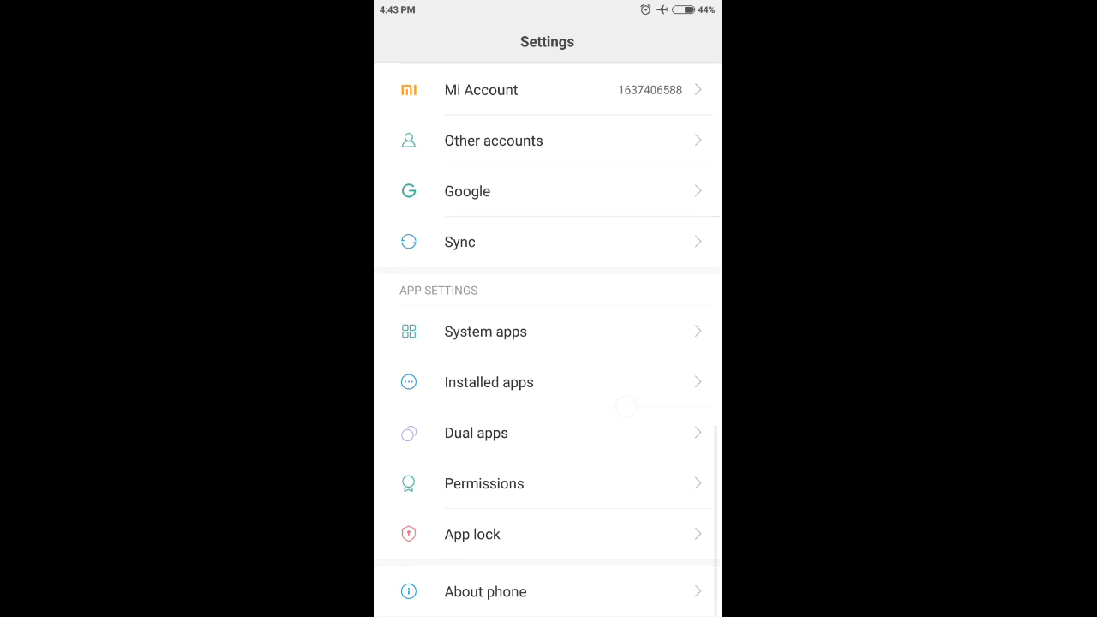
{"action": "left_click", "coordinate": [488, 382]}
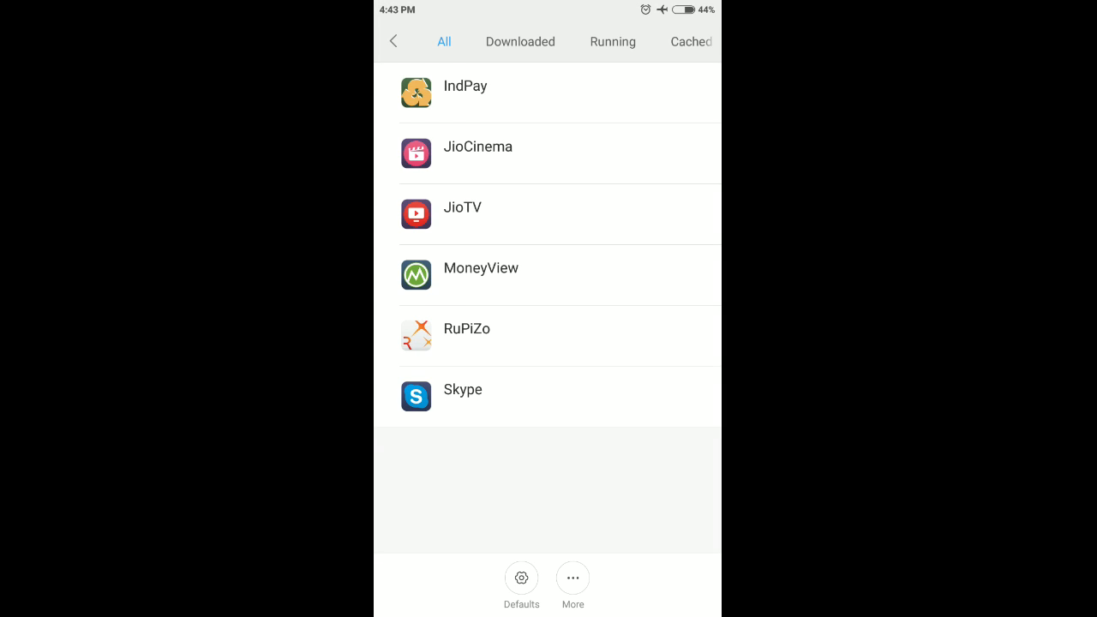
{"action": "left_click", "coordinate": [521, 41]}
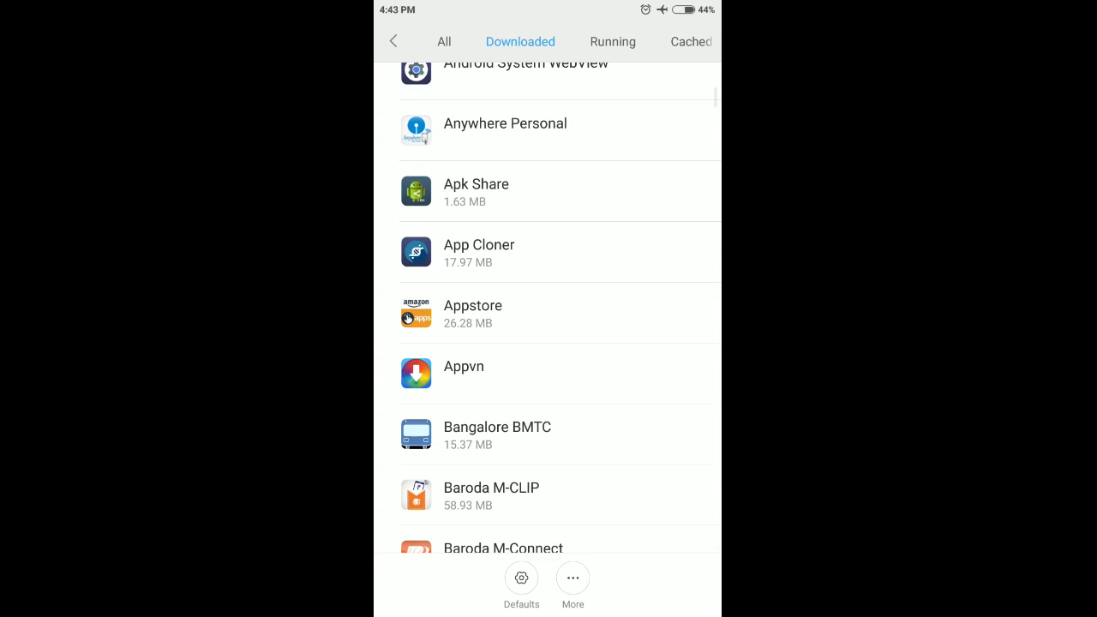
Find ZenUI Launcher in the list and bring up its App info page
{"action": "scroll", "scroll_direction": "up", "scroll_amount": 3}
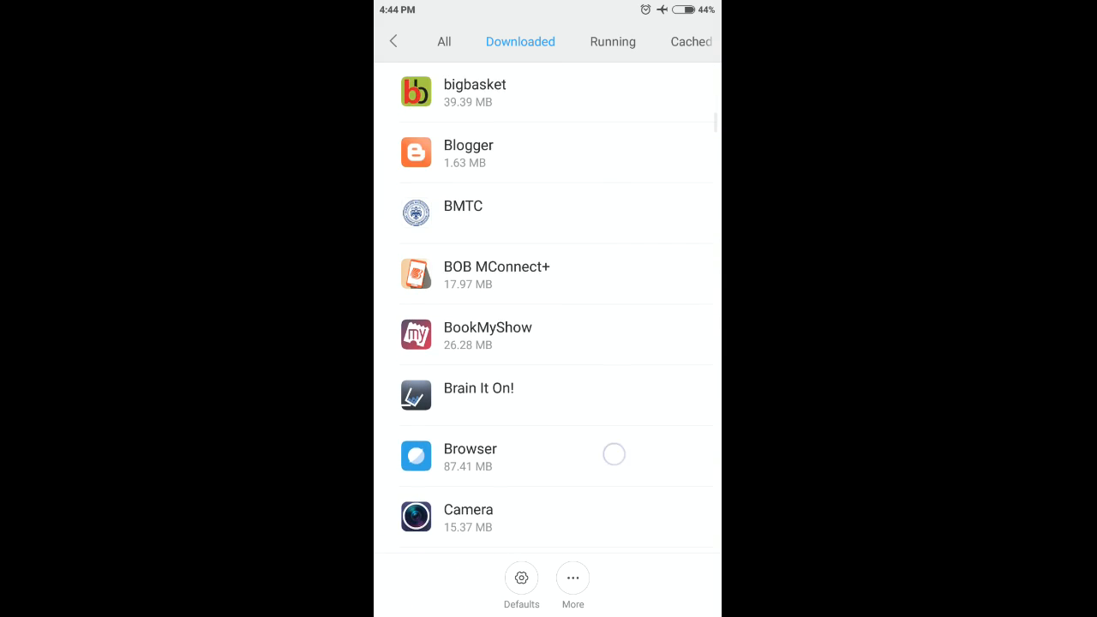
{"action": "scroll", "scroll_direction": "down", "scroll_amount": 3}
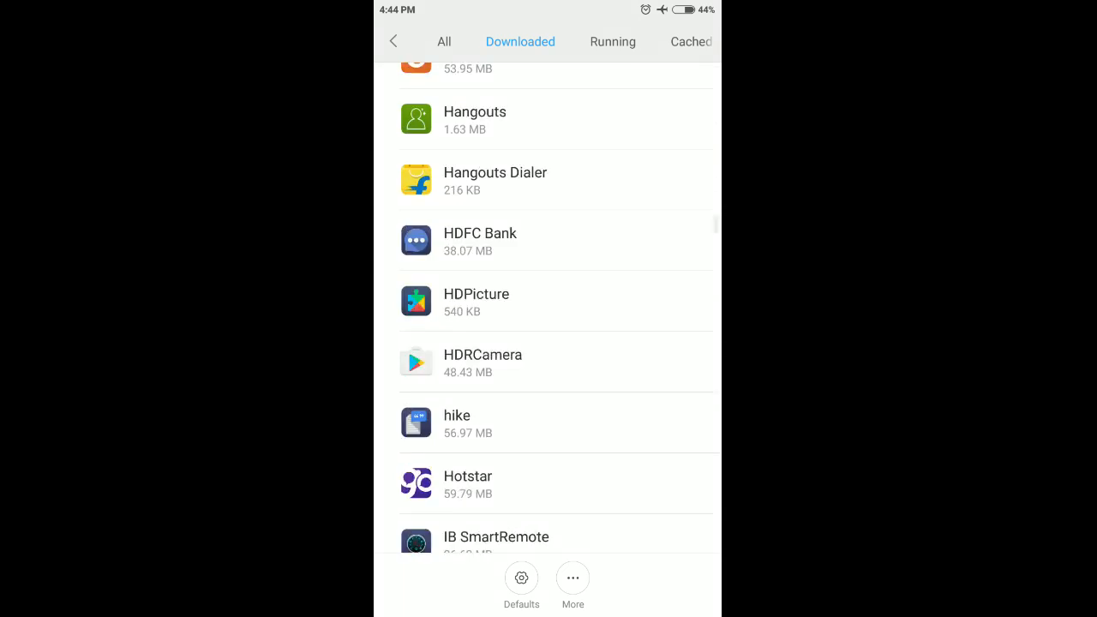
{"action": "scroll", "scroll_direction": "down", "scroll_amount": 3}
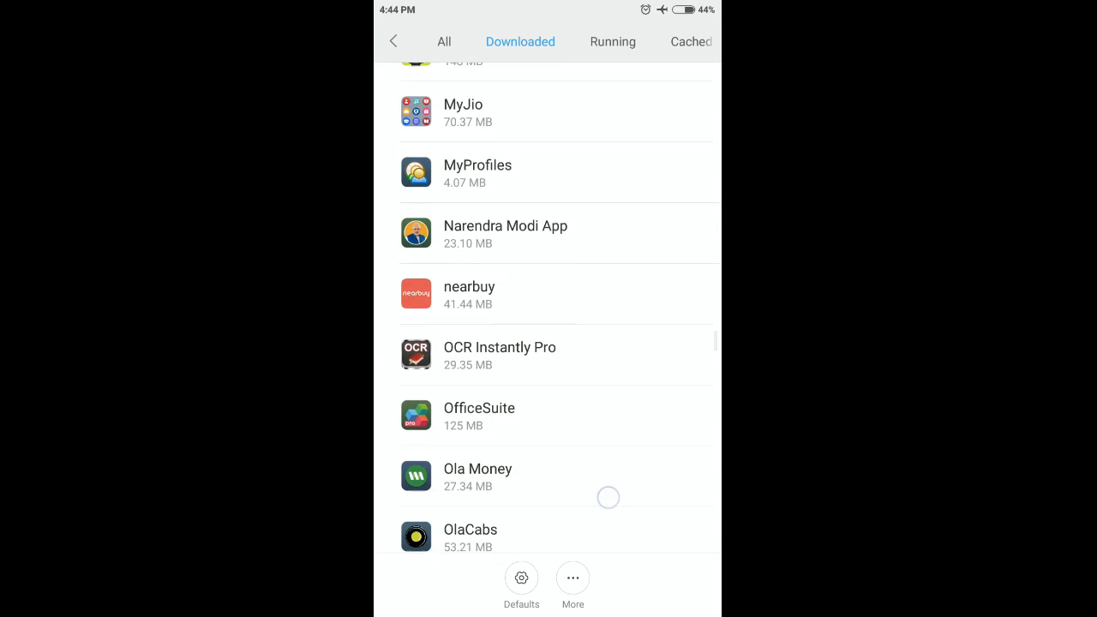
{"action": "scroll", "scroll_direction": "down", "scroll_amount": 3}
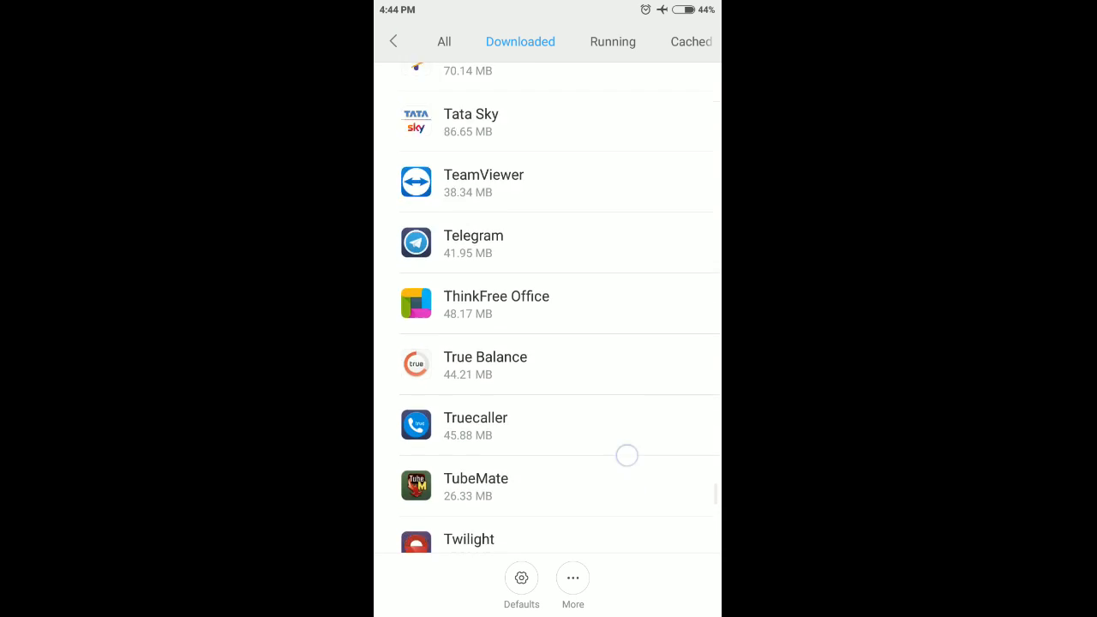
{"action": "scroll", "scroll_direction": "down", "scroll_amount": 3}
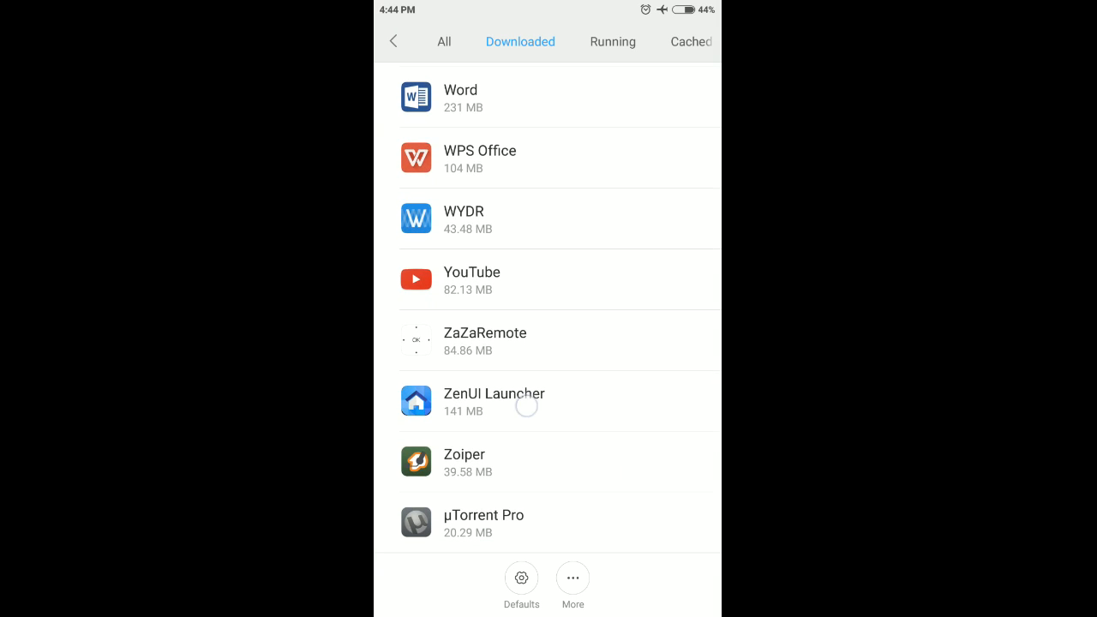
{"action": "left_click", "coordinate": [494, 401]}
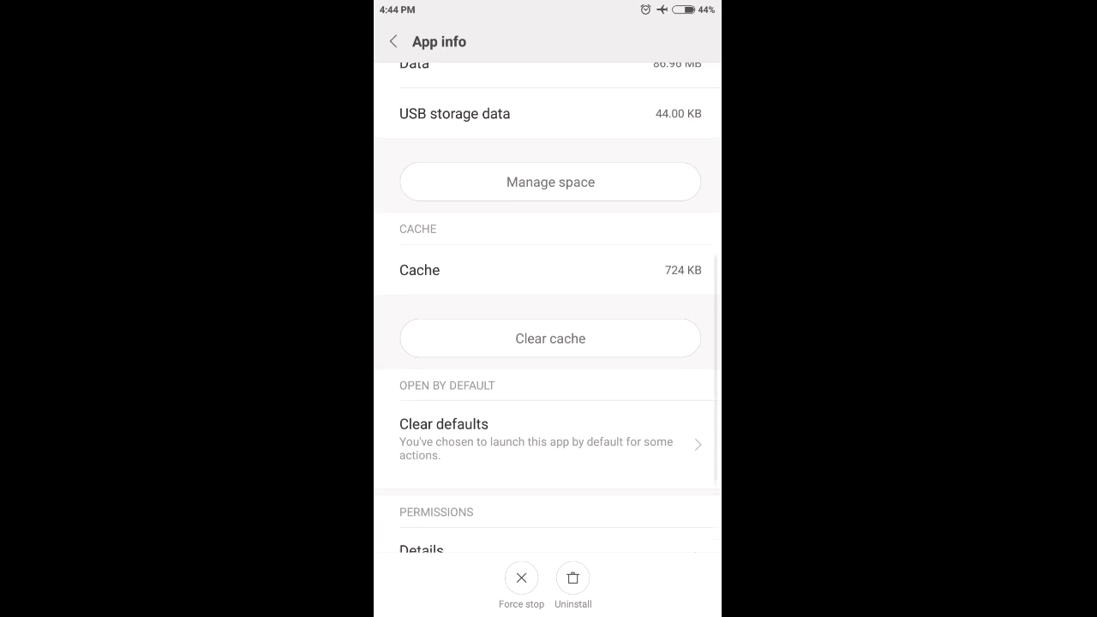
Clear ZenUI Launcher's open-by-default setting and return to the stock home screen
{"action": "scroll", "scroll_direction": "up", "scroll_amount": 3}
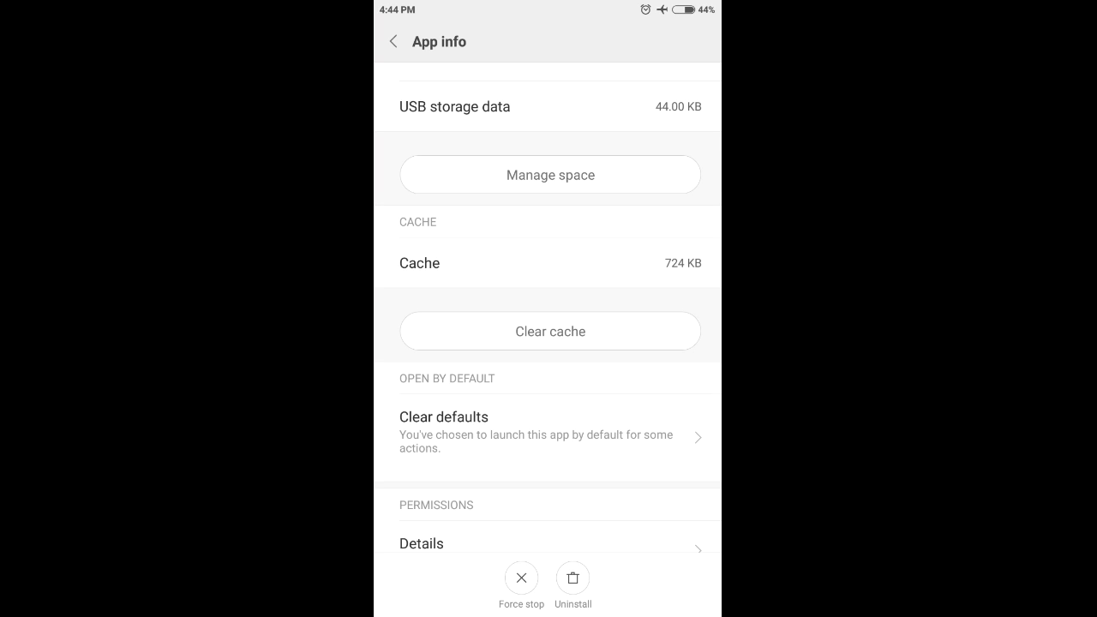
{"action": "left_click", "coordinate": [549, 425]}
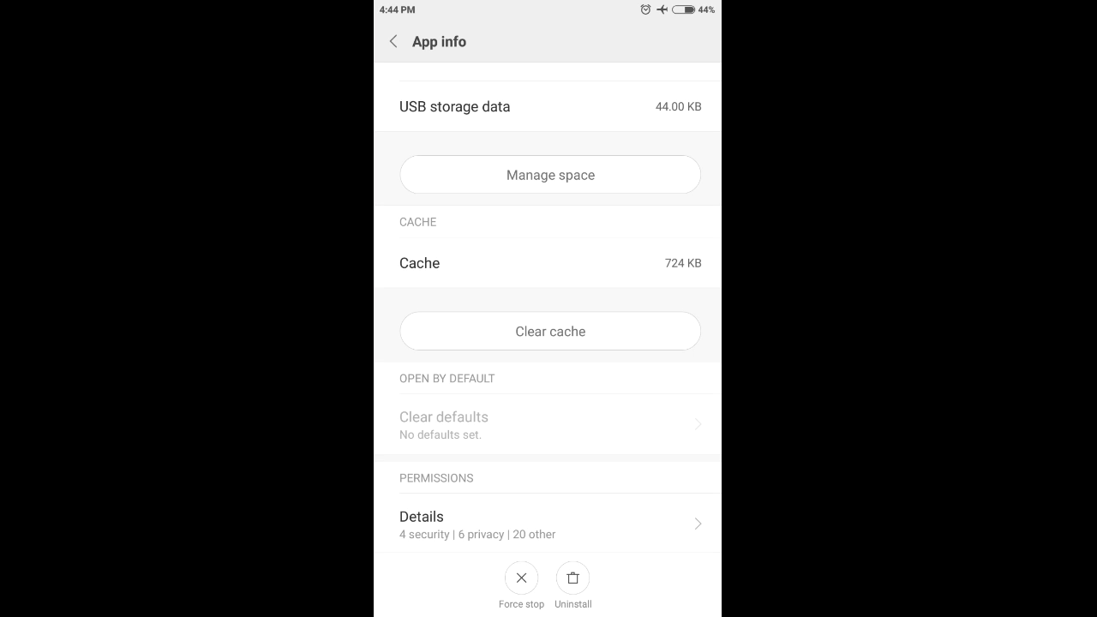
{"action": "left_click", "coordinate": [392, 41]}
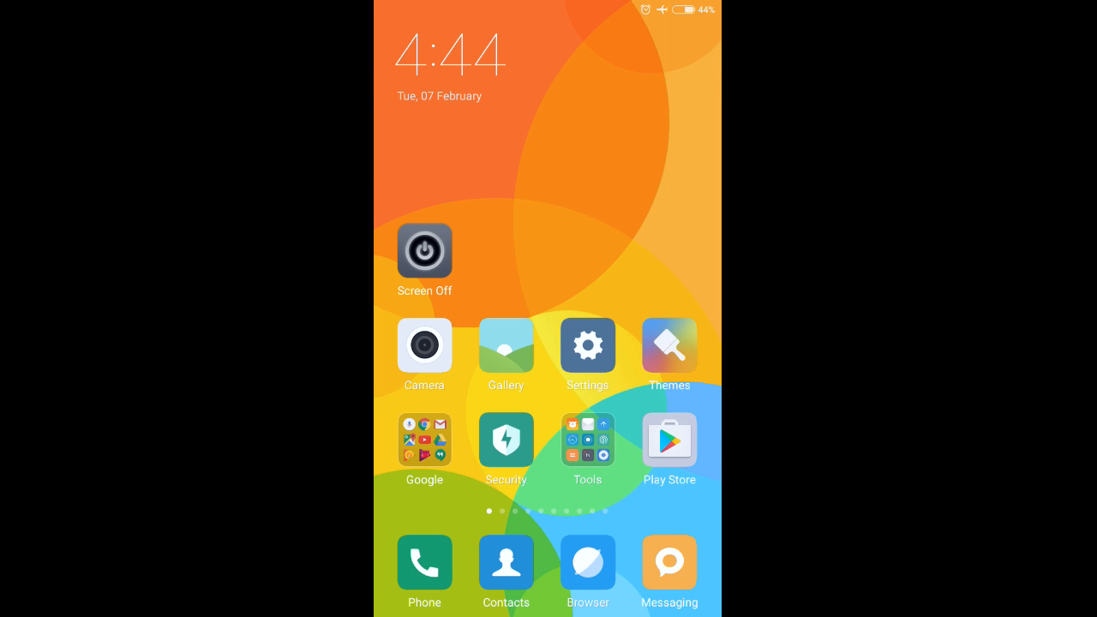
Reach the Wallpaper page in Settings from the MIUI home screen
{"action": "scroll", "scroll_direction": "left", "scroll_amount": 3}
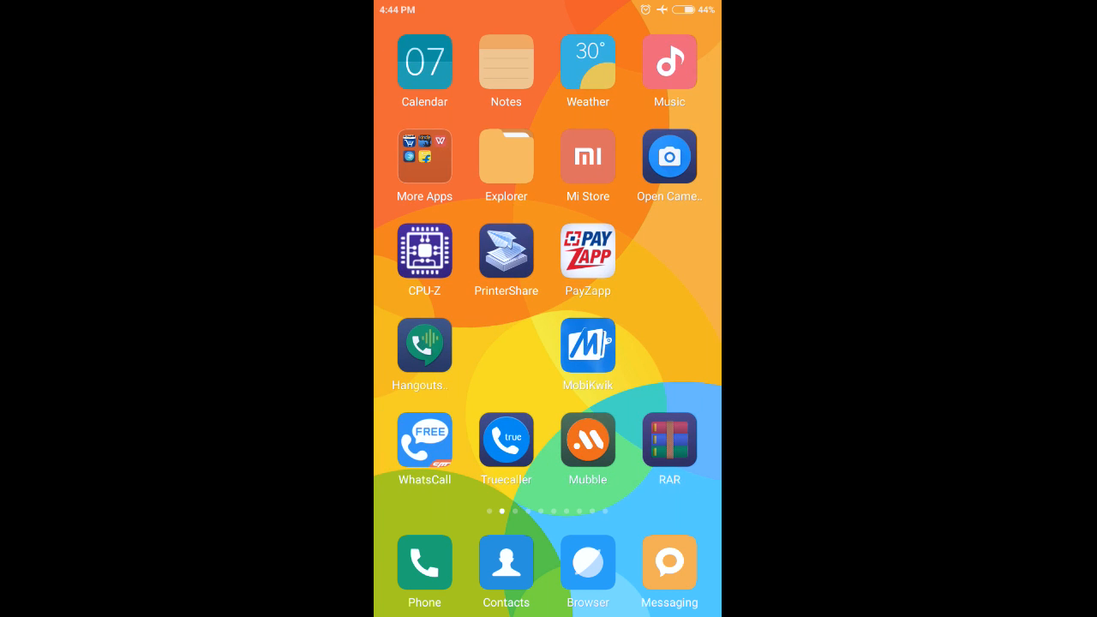
{"action": "scroll", "scroll_direction": "left", "scroll_amount": 3}
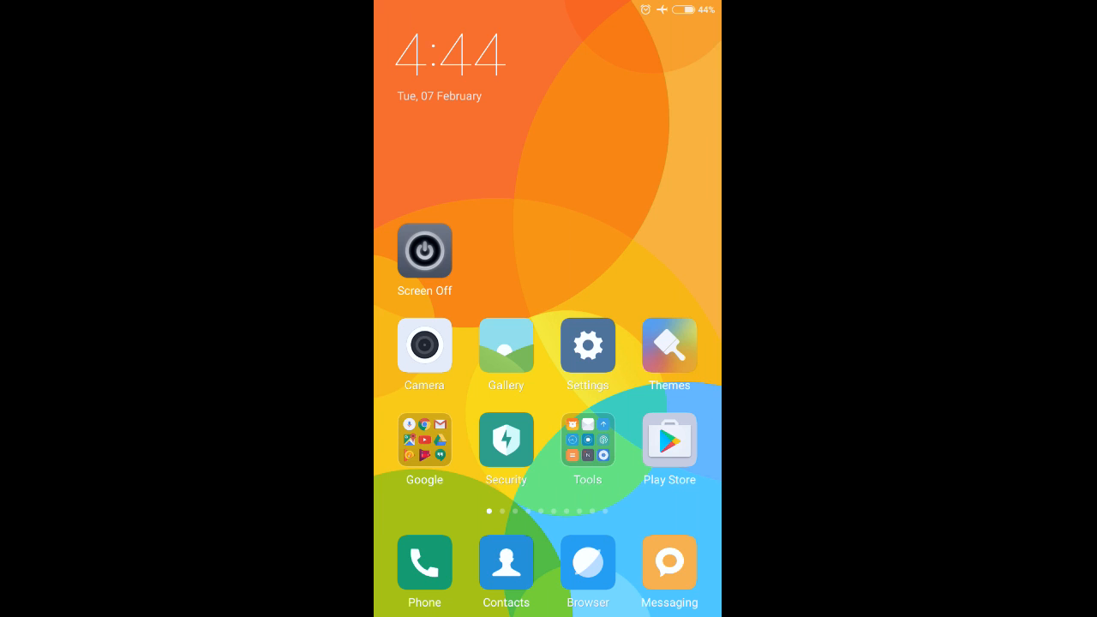
{"action": "left_click", "coordinate": [588, 346]}
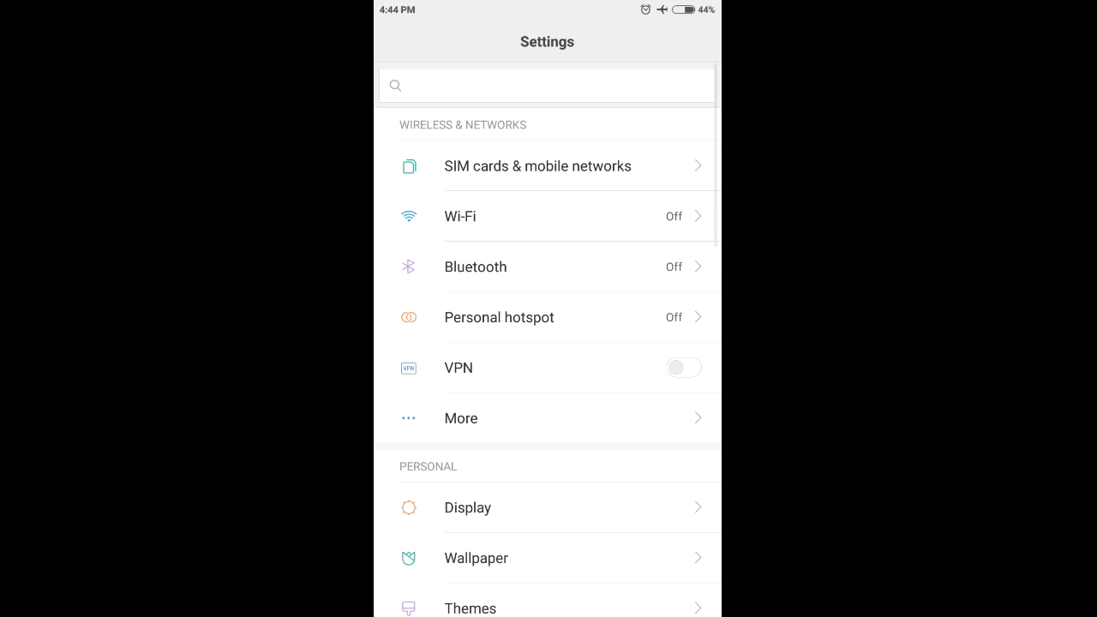
{"action": "left_click", "coordinate": [476, 559]}
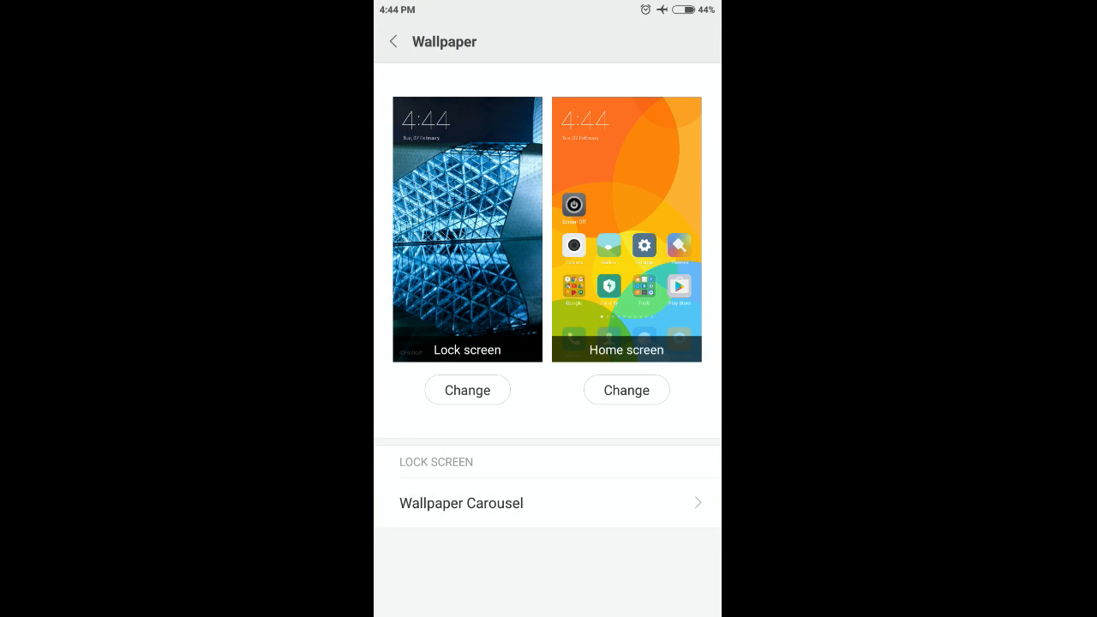
Choose the stone-tower townscape photo and set it as the home-screen wallpaper
{"action": "left_click", "coordinate": [627, 390]}
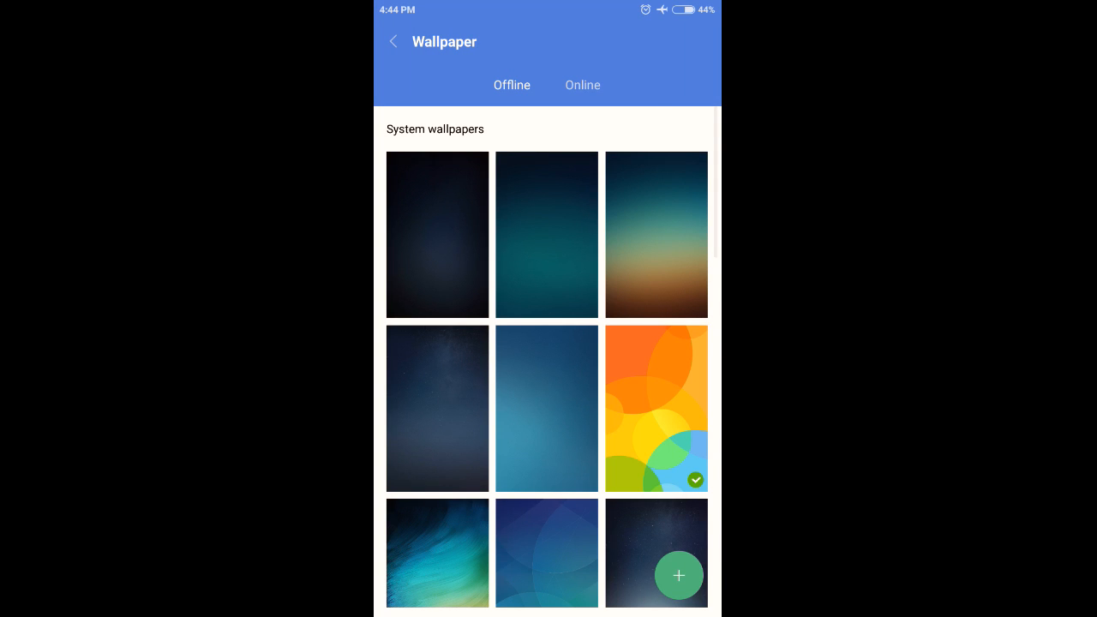
{"action": "scroll", "scroll_direction": "down", "scroll_amount": 3}
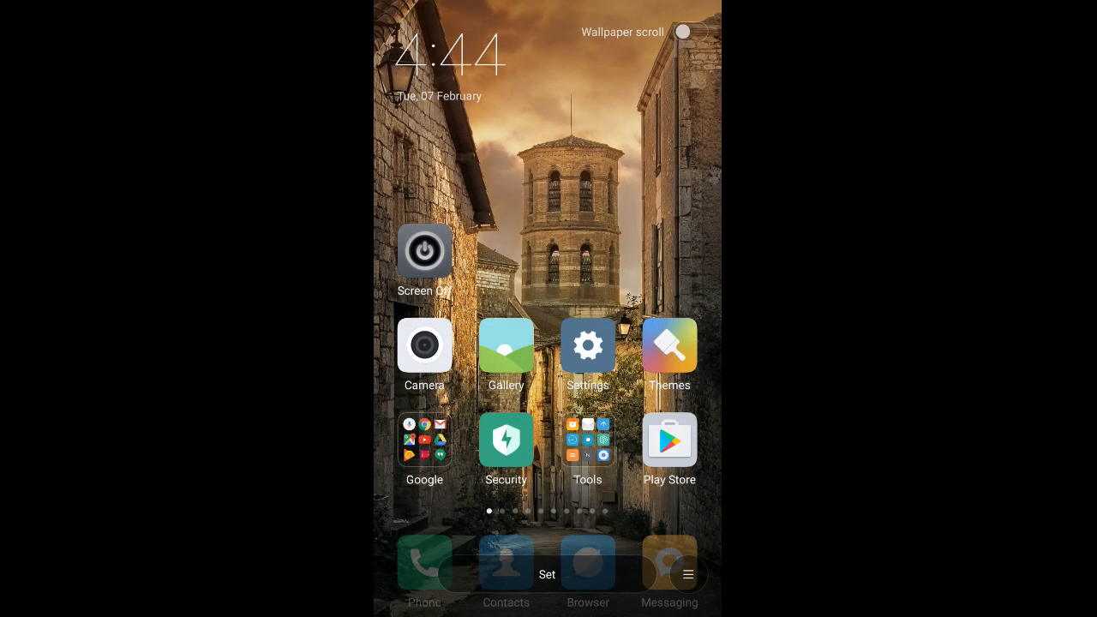
{"action": "left_click", "coordinate": [546, 574]}
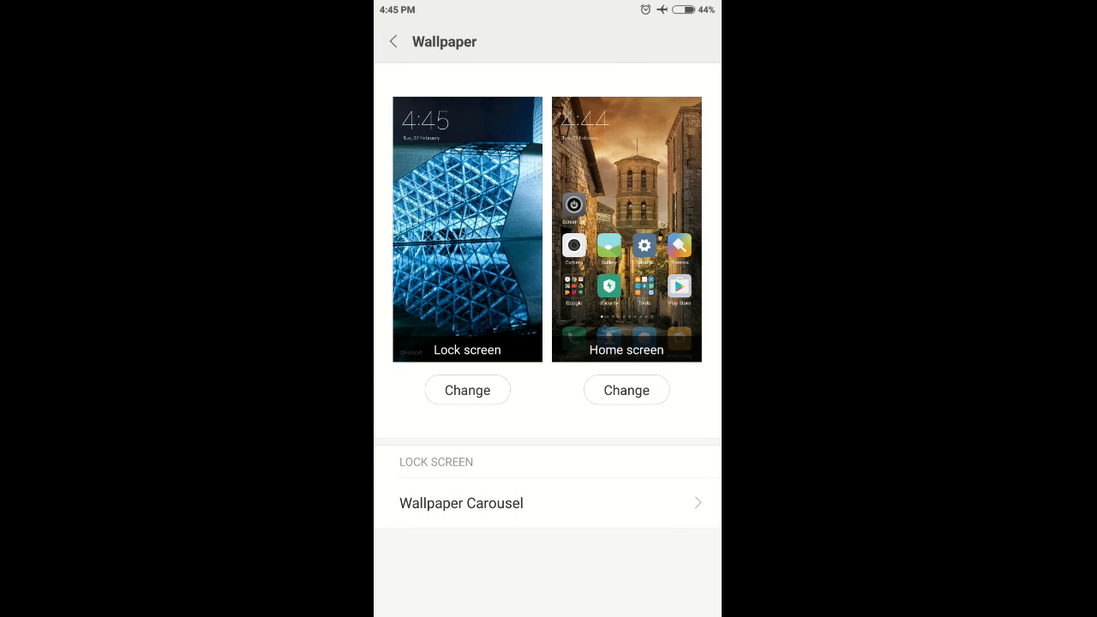
Go home using the System launcher and return to the Wallpaper settings
{"action": "left_click", "coordinate": [628, 391]}
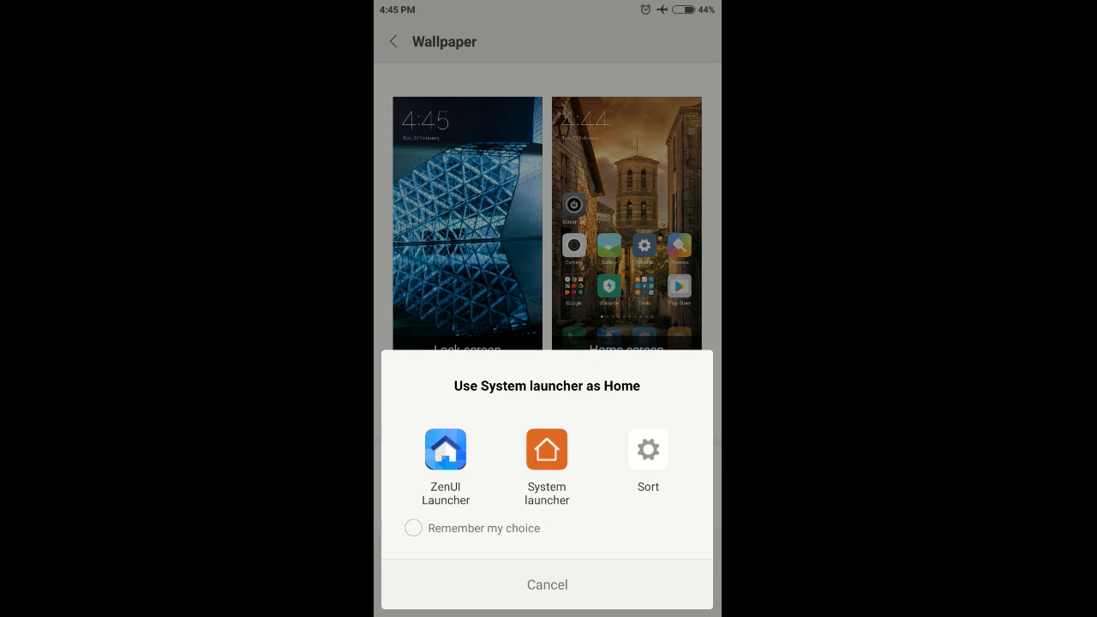
{"action": "left_click", "coordinate": [545, 449]}
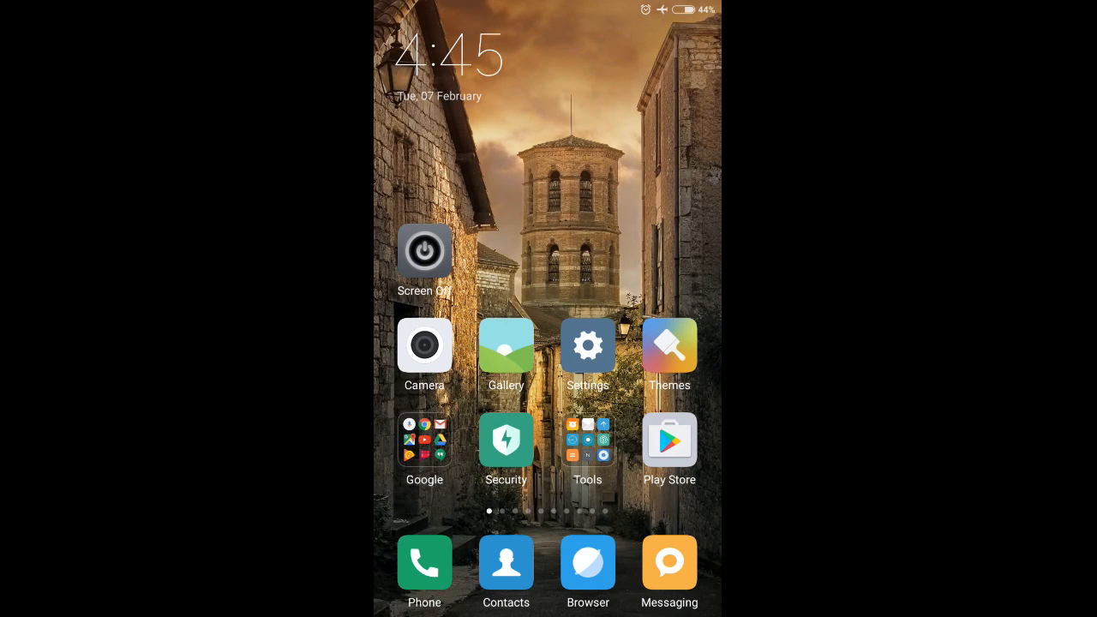
{"action": "scroll", "scroll_direction": "left", "scroll_amount": 3}
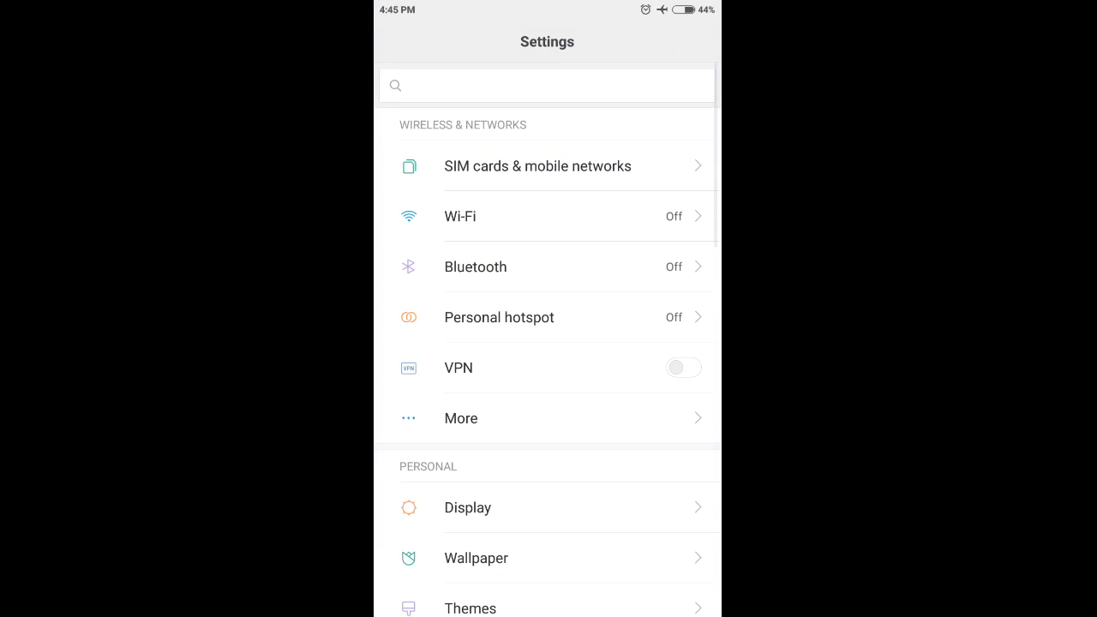
{"action": "left_click", "coordinate": [476, 558]}
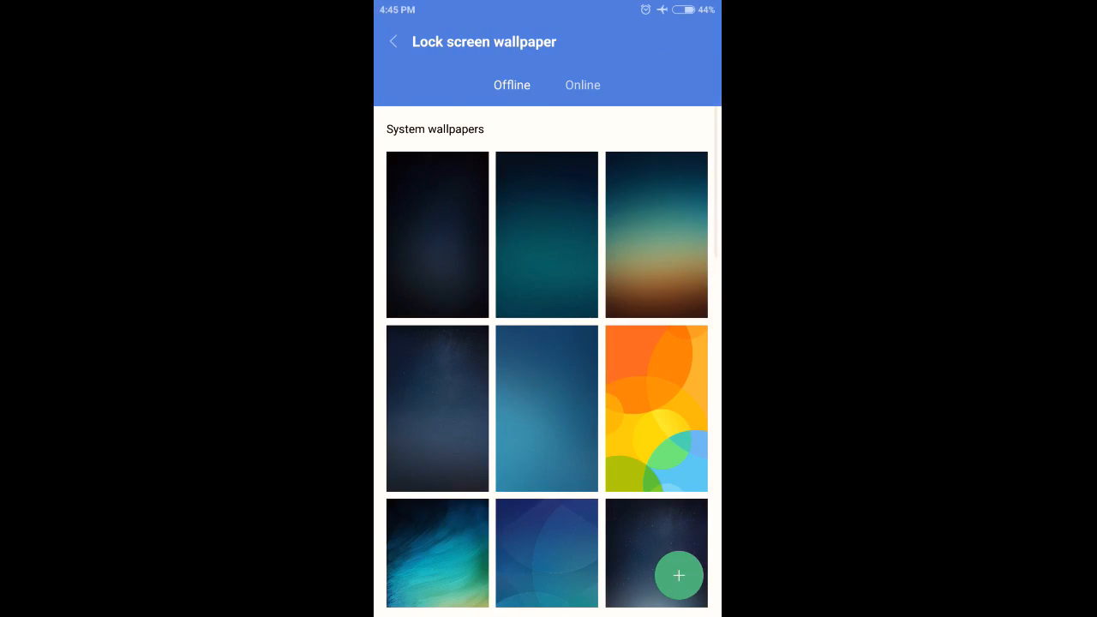
Set the orange and yellow circles pattern as the lock-screen wallpaper, then go home
{"action": "left_click", "coordinate": [655, 408]}
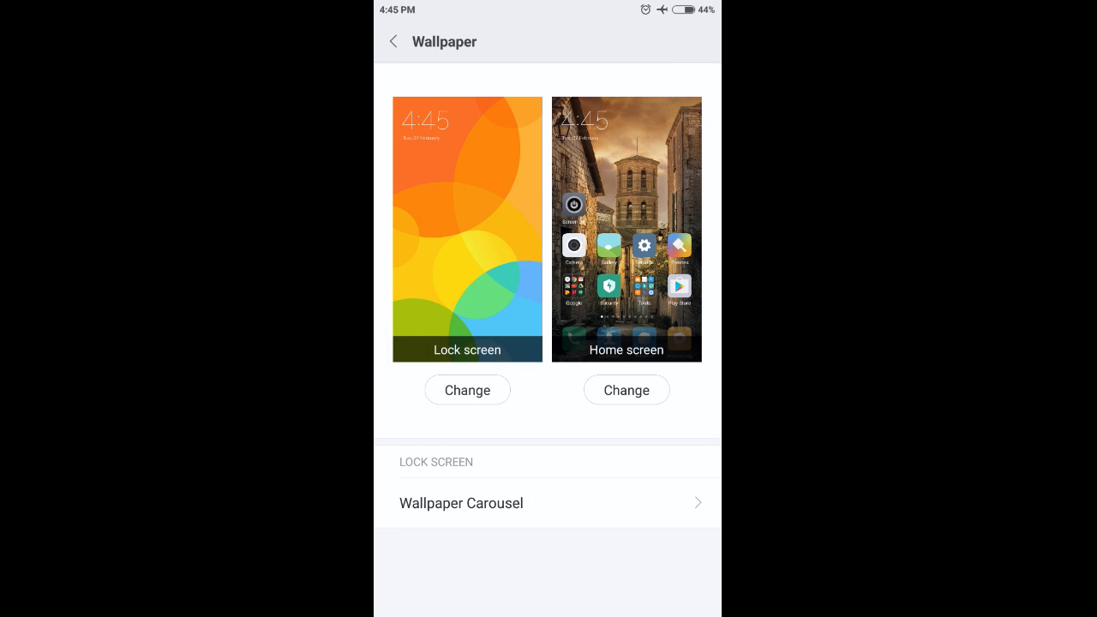
{"action": "left_click", "coordinate": [473, 278]}
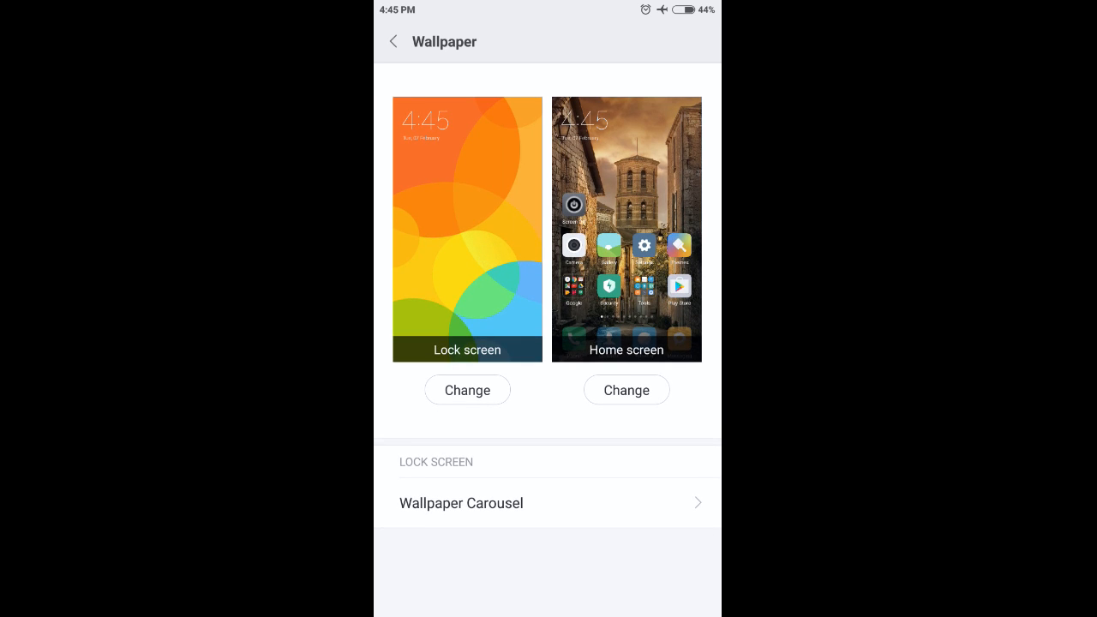
{"action": "left_click", "coordinate": [393, 41]}
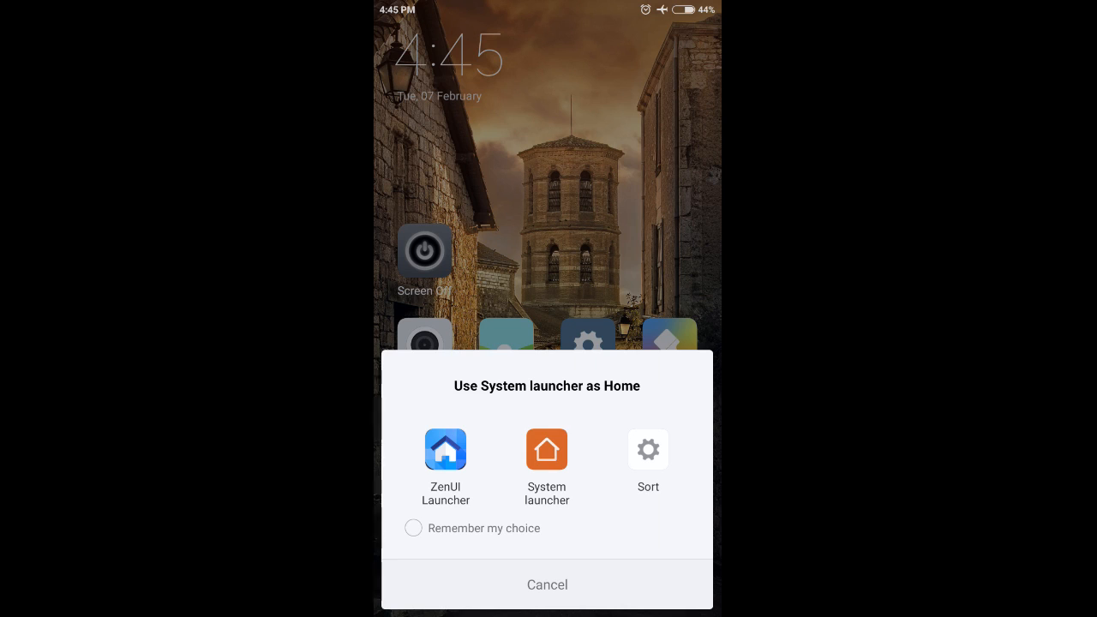
Make ZenUI Launcher the remembered home app and show its full app drawer
{"action": "left_click", "coordinate": [413, 528]}
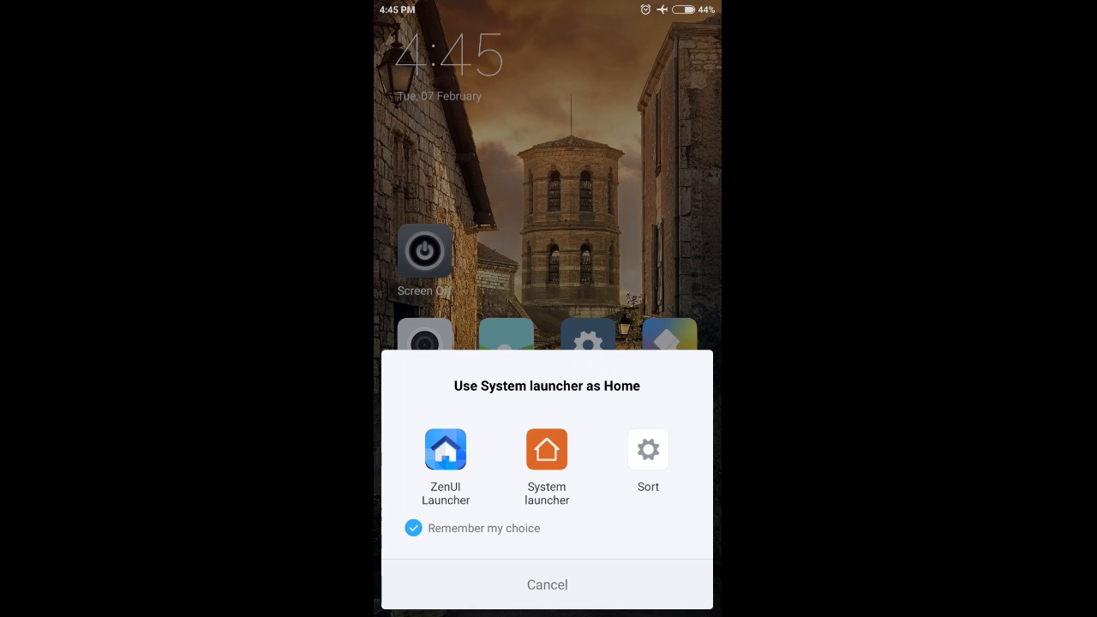
{"action": "left_click", "coordinate": [545, 449]}
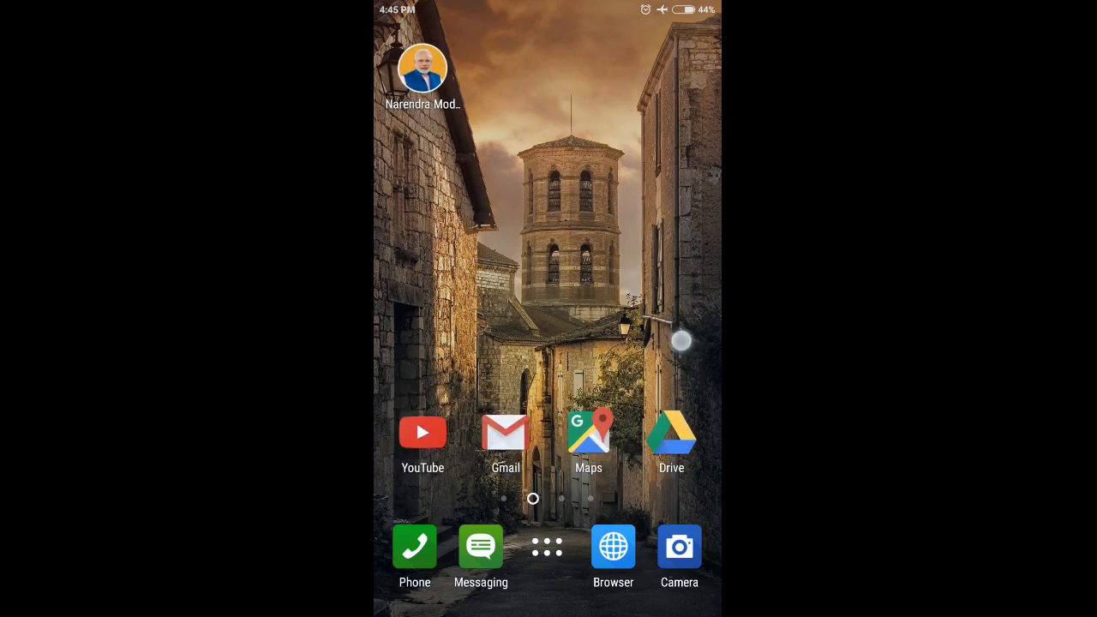
{"action": "left_click", "coordinate": [547, 547]}
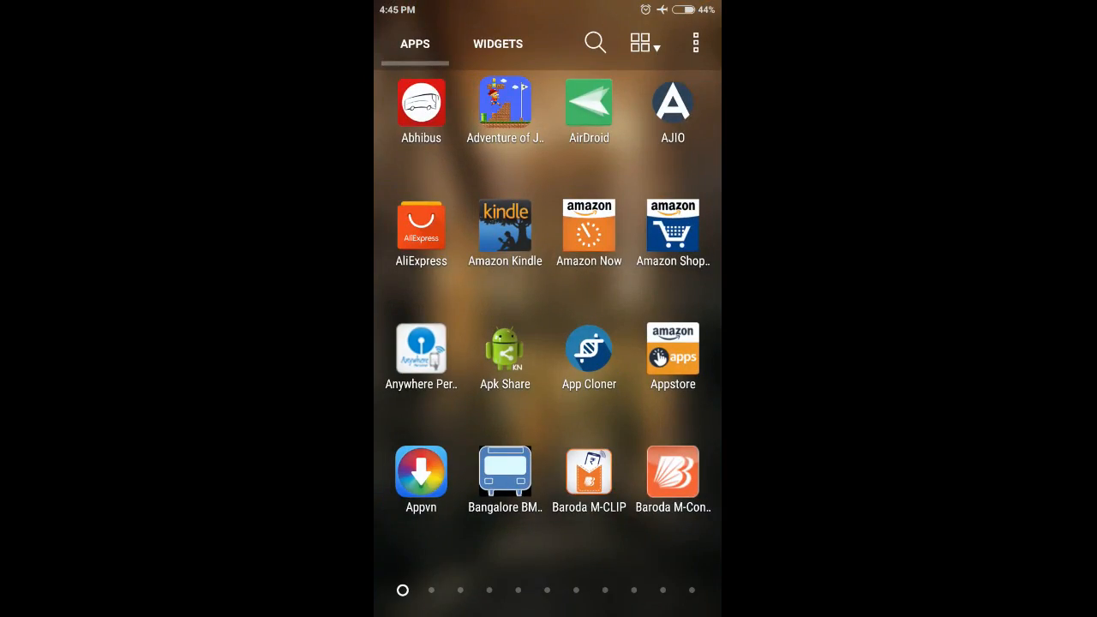